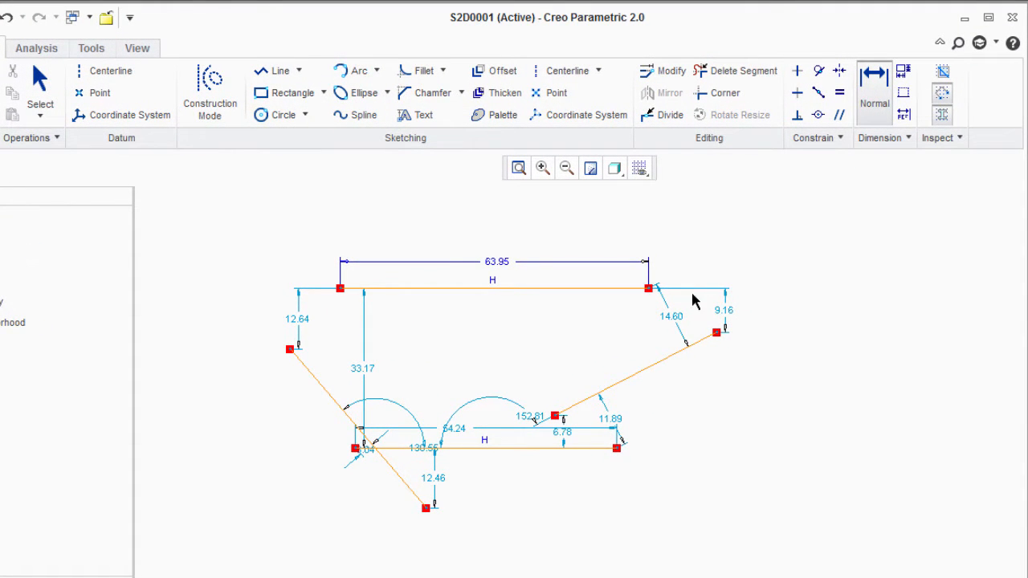
mouse_move(619, 359)
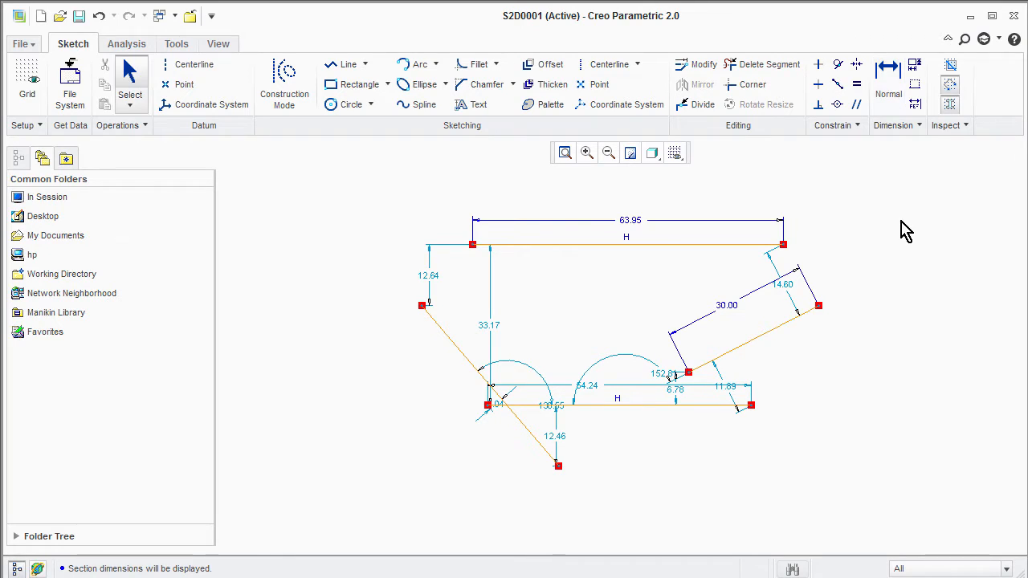
mouse_move(894, 156)
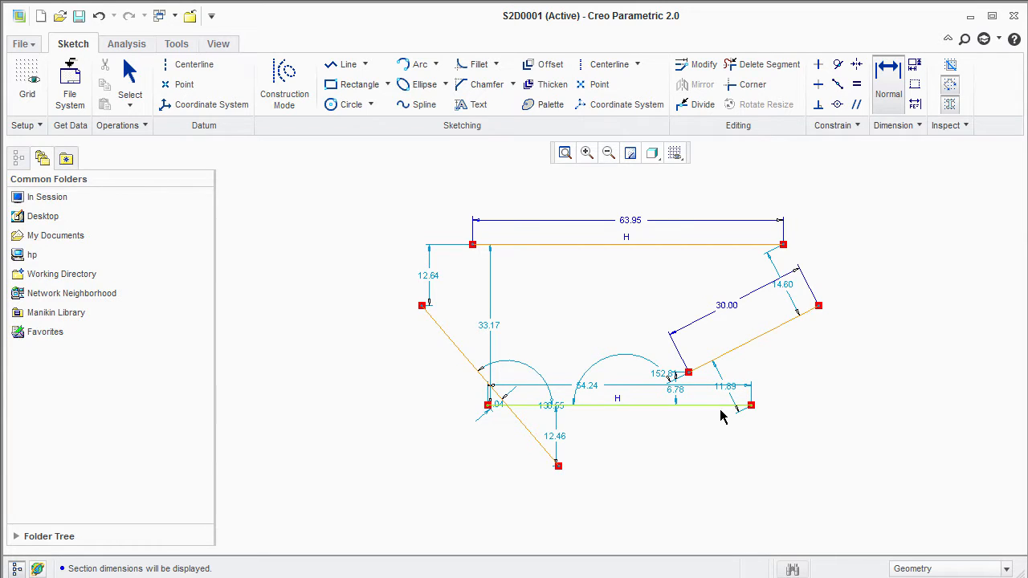
mouse_move(721, 410)
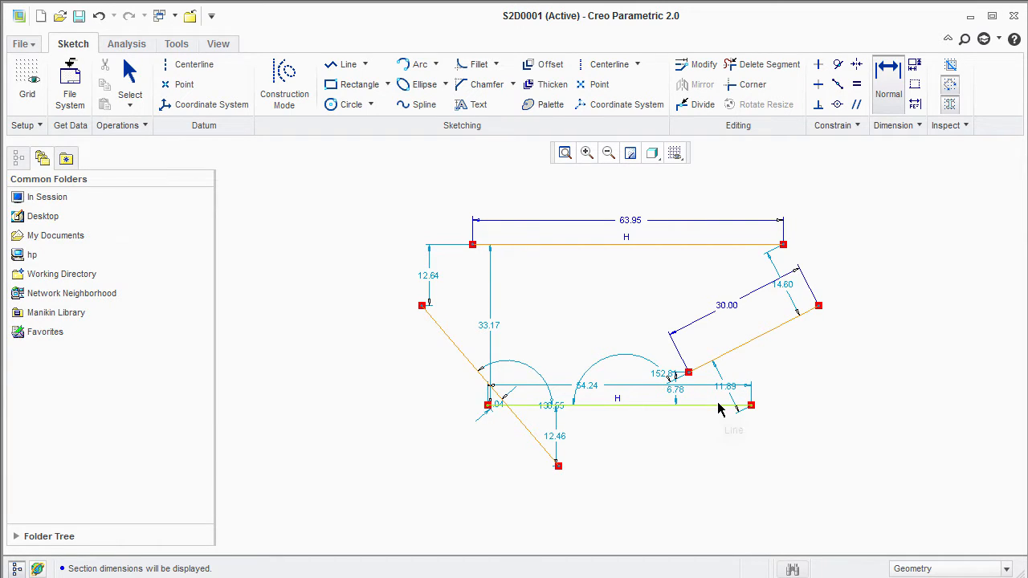
mouse_move(767, 360)
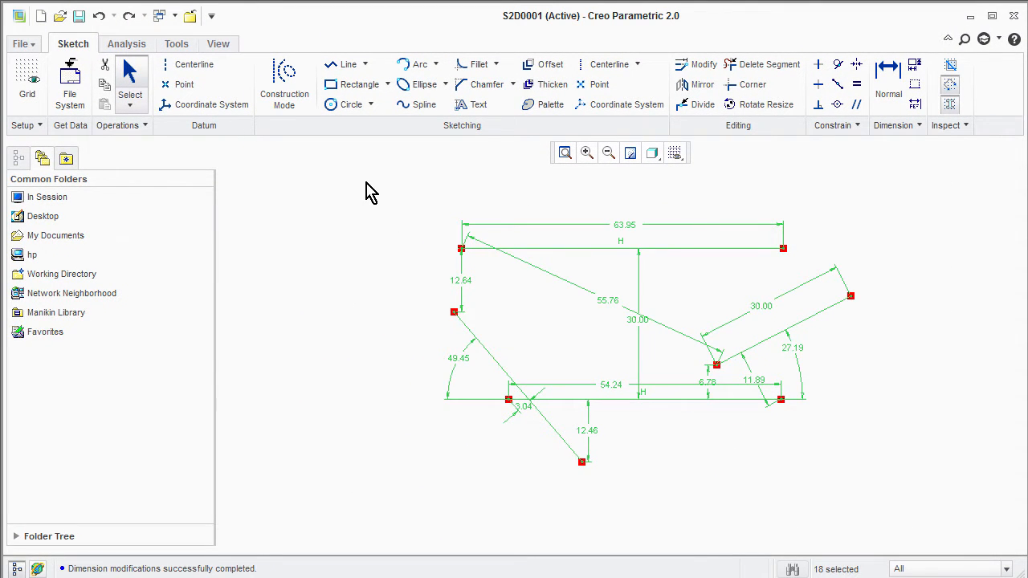
Modify the selected dimensions so the top width sd86 becomes 60.00 and the left offset 12.00
click(695, 64)
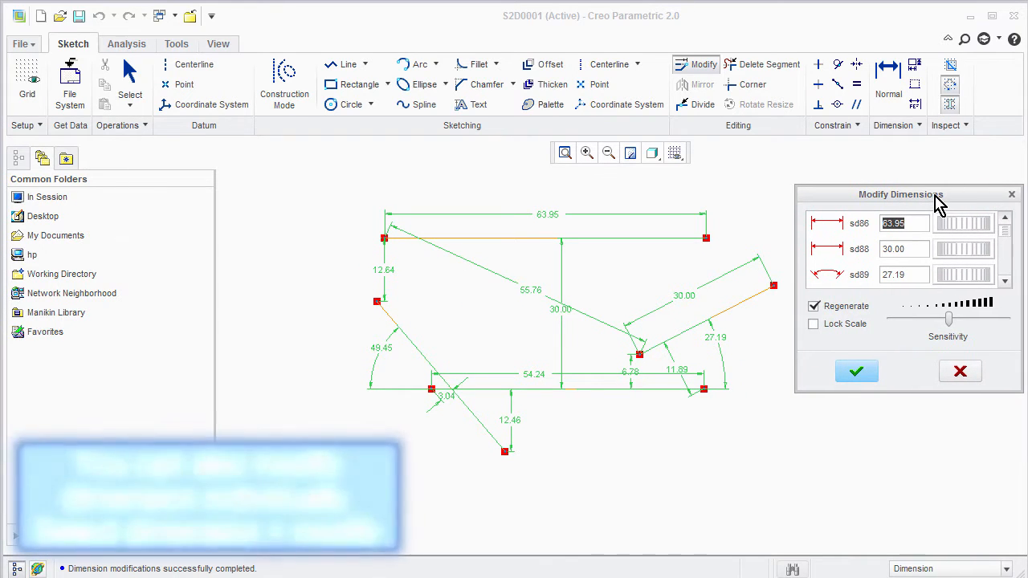
click(964, 224)
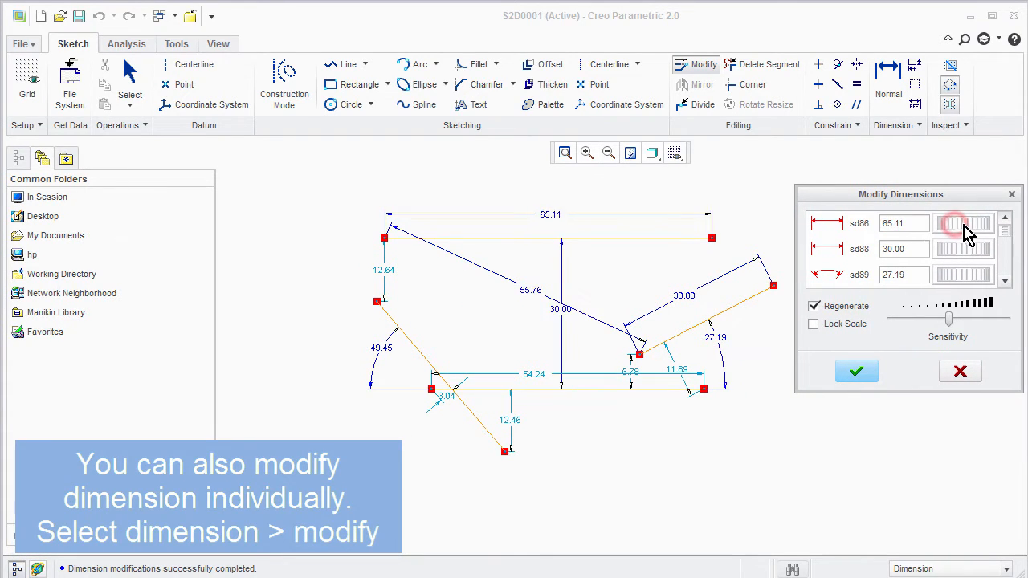
click(955, 229)
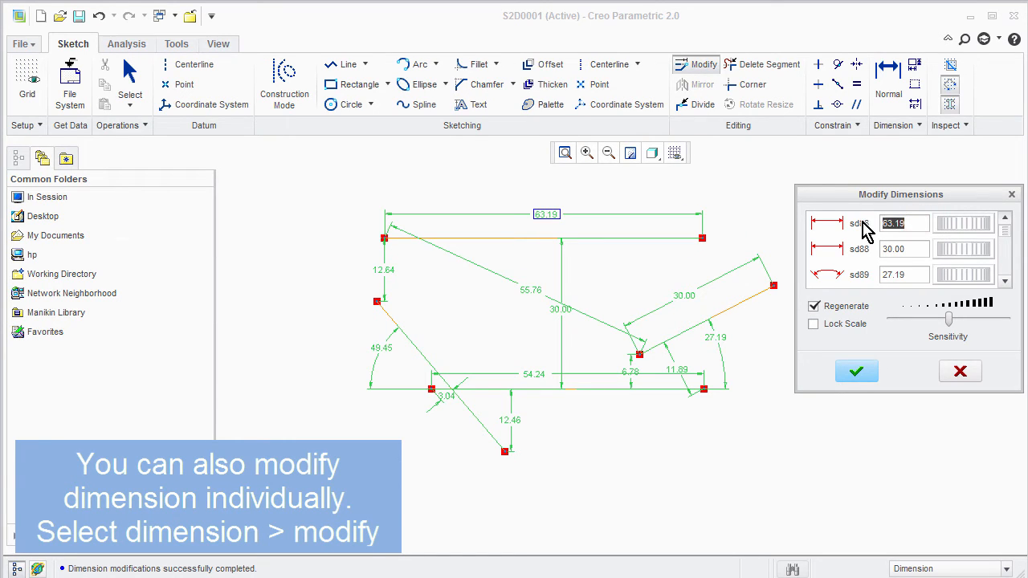
text(60)
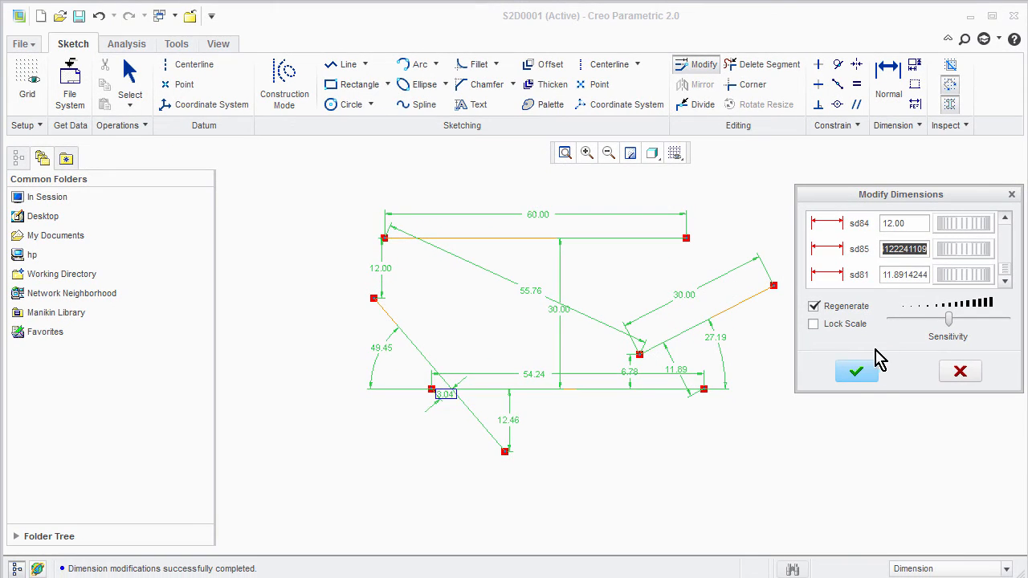
click(855, 372)
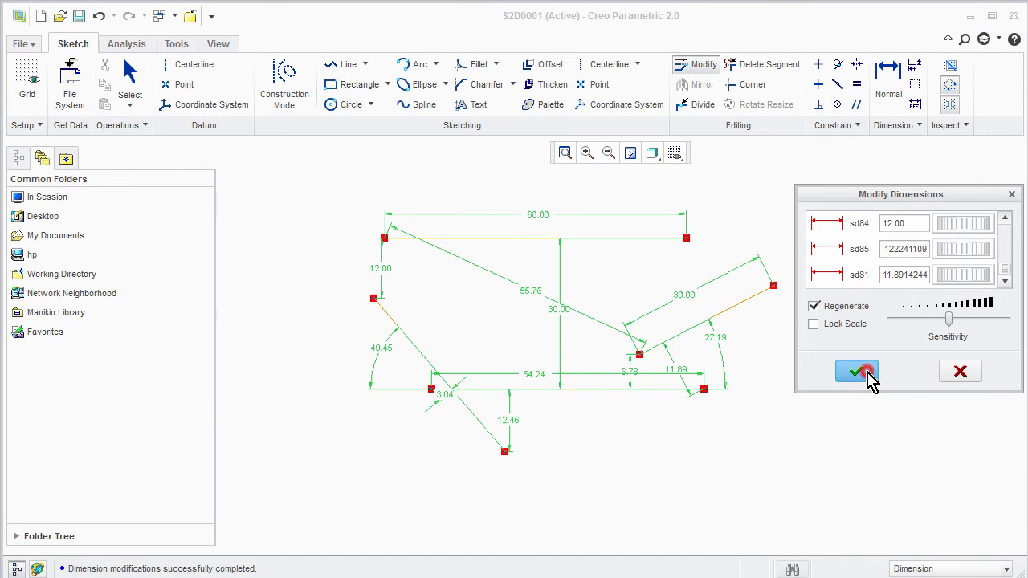
click(857, 371)
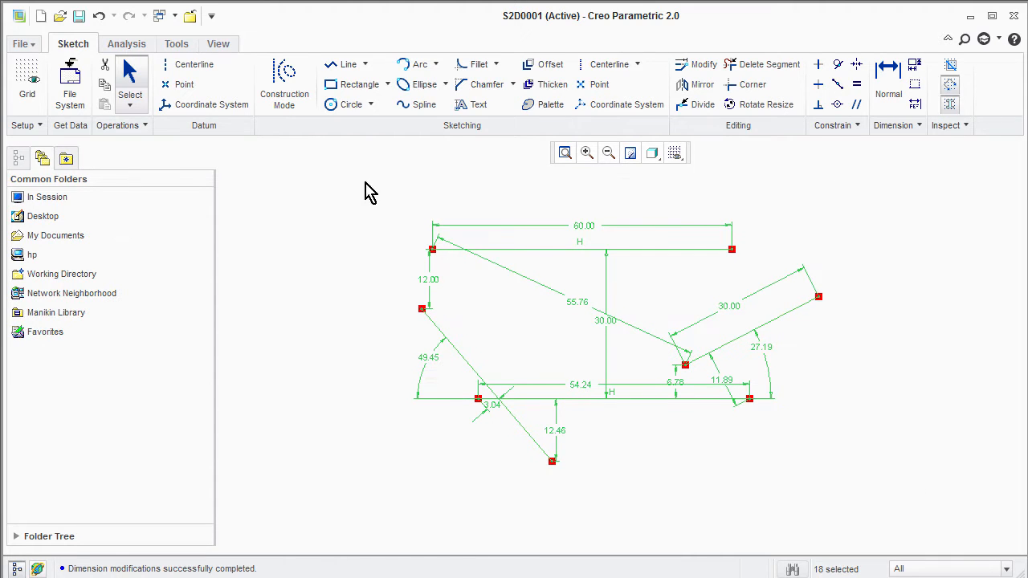
With Regenerate unchecked, change sd86 to 65 and the slanted line sd88 to 40 and accept
click(703, 64)
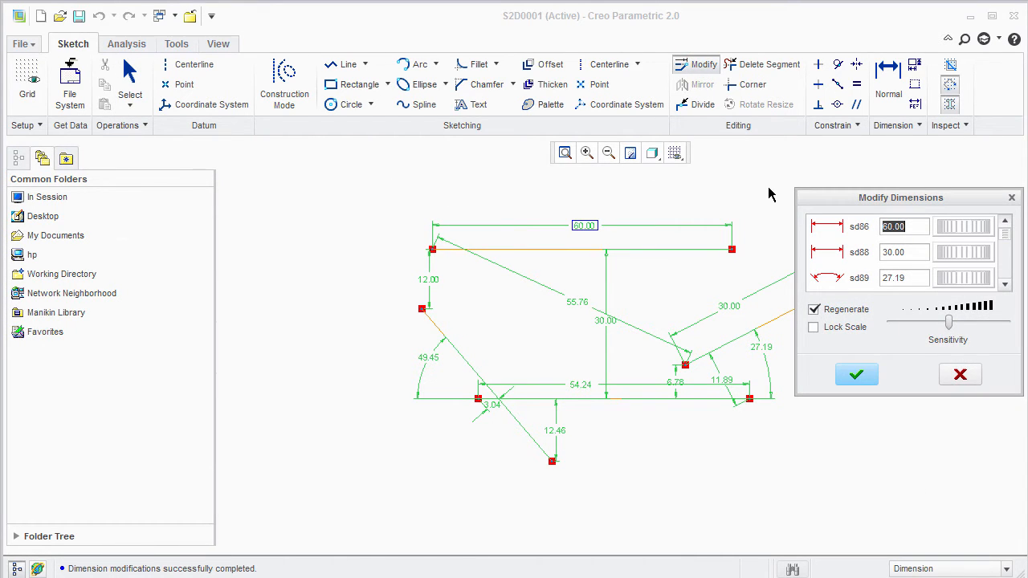
click(815, 310)
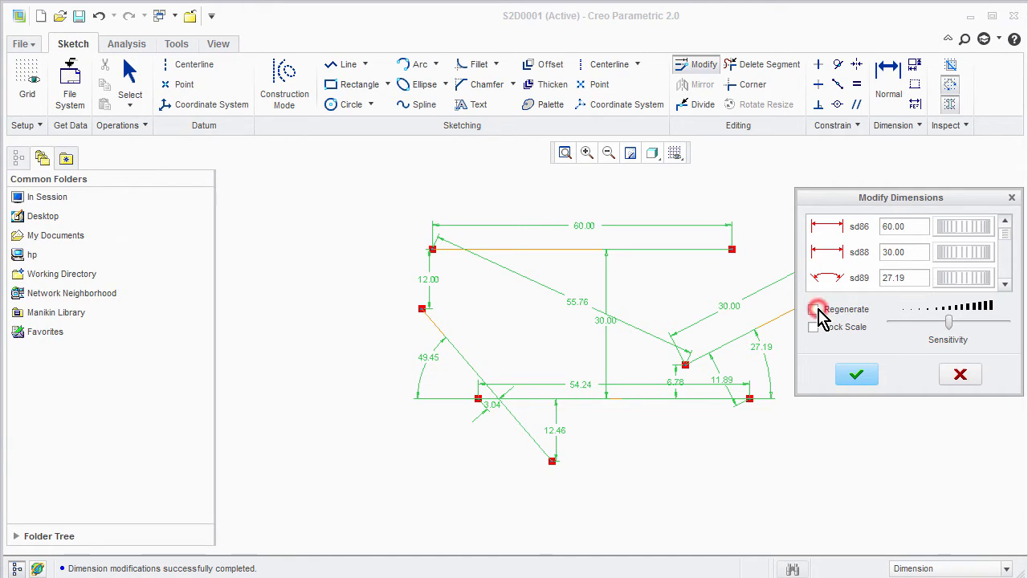
click(905, 226)
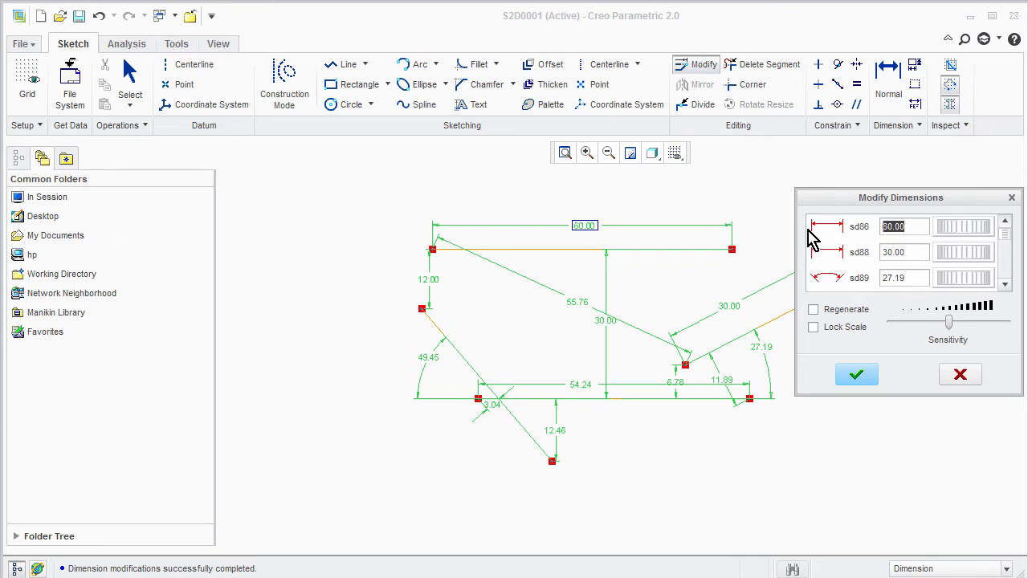
text(6)
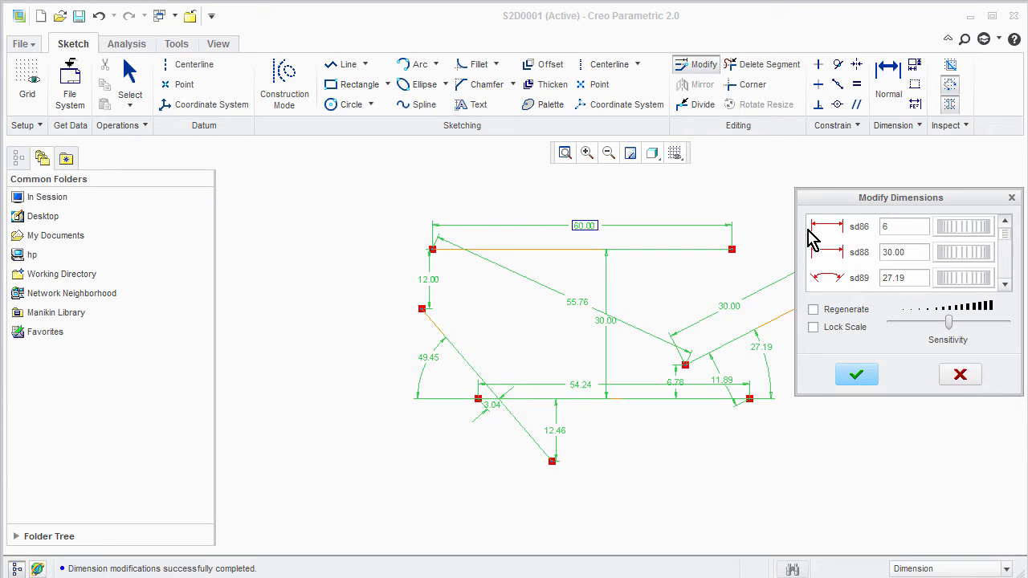
text(5.00)
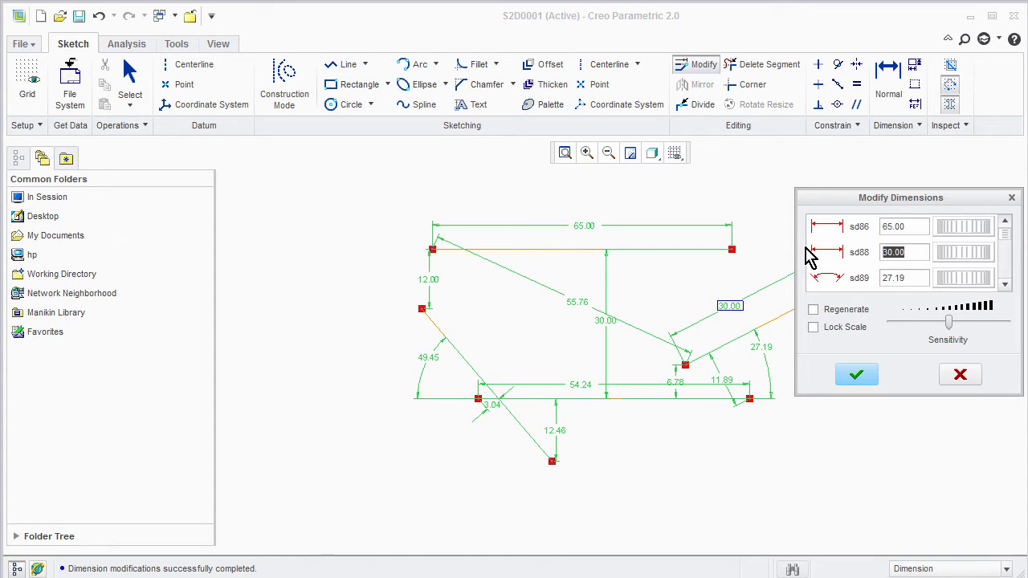
text(40)
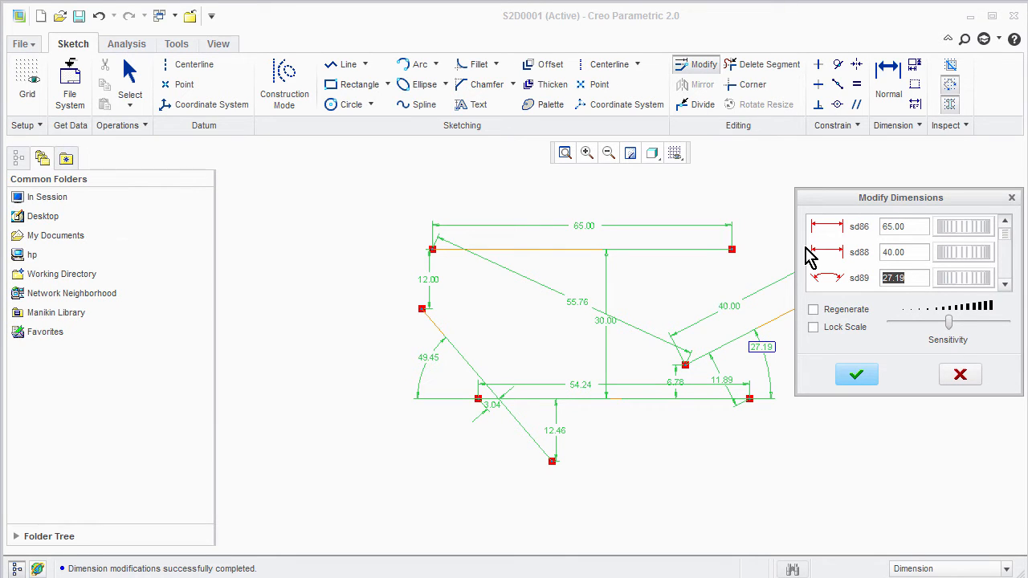
click(857, 374)
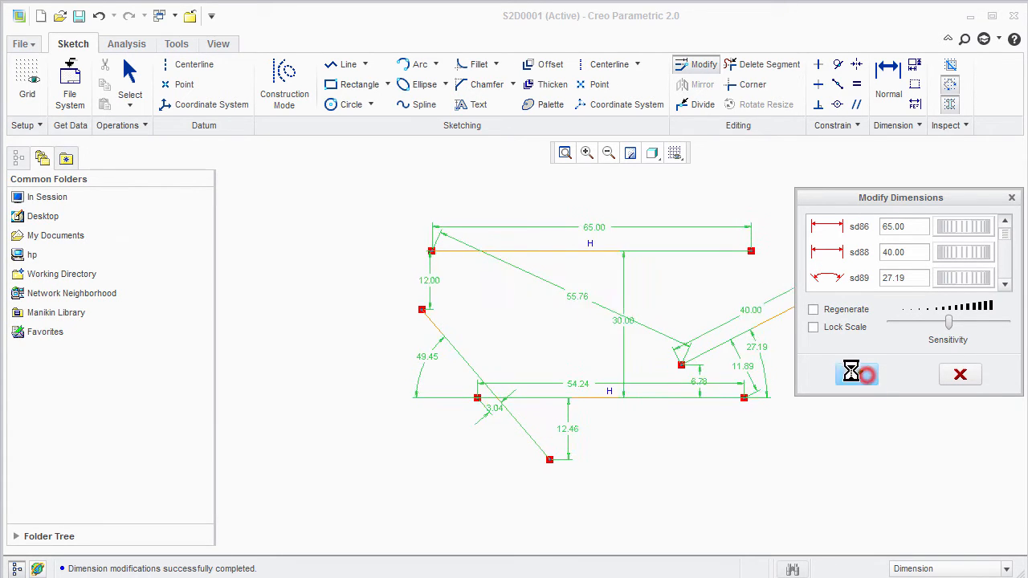
click(856, 374)
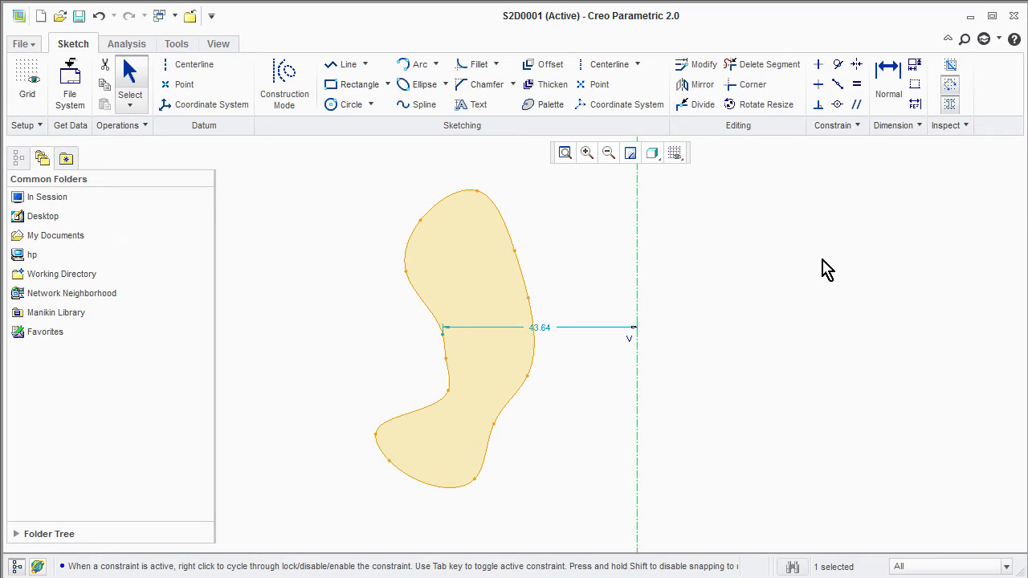
mouse_move(518, 400)
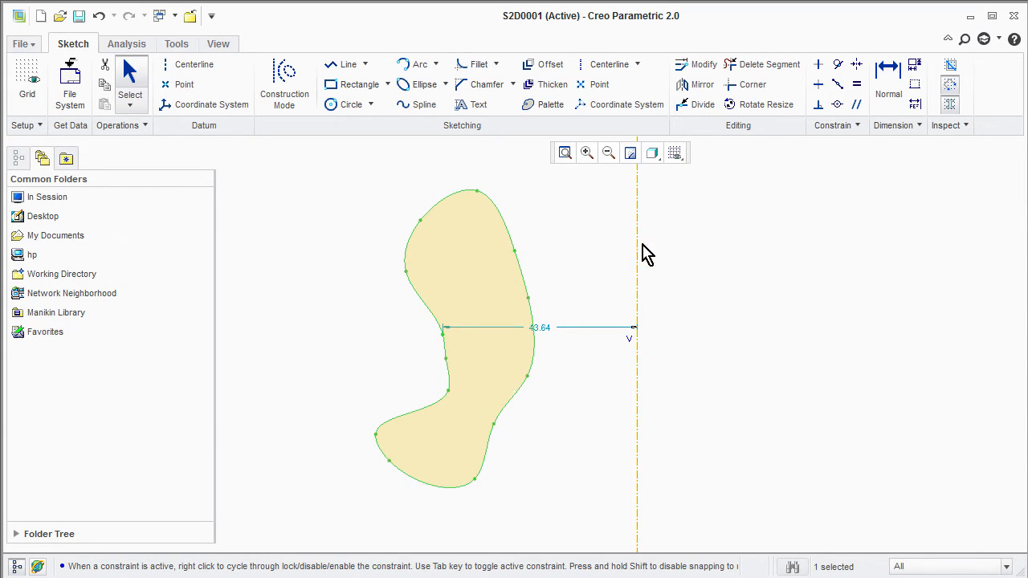
Mirror the spline profile about the vertical centreline
click(701, 85)
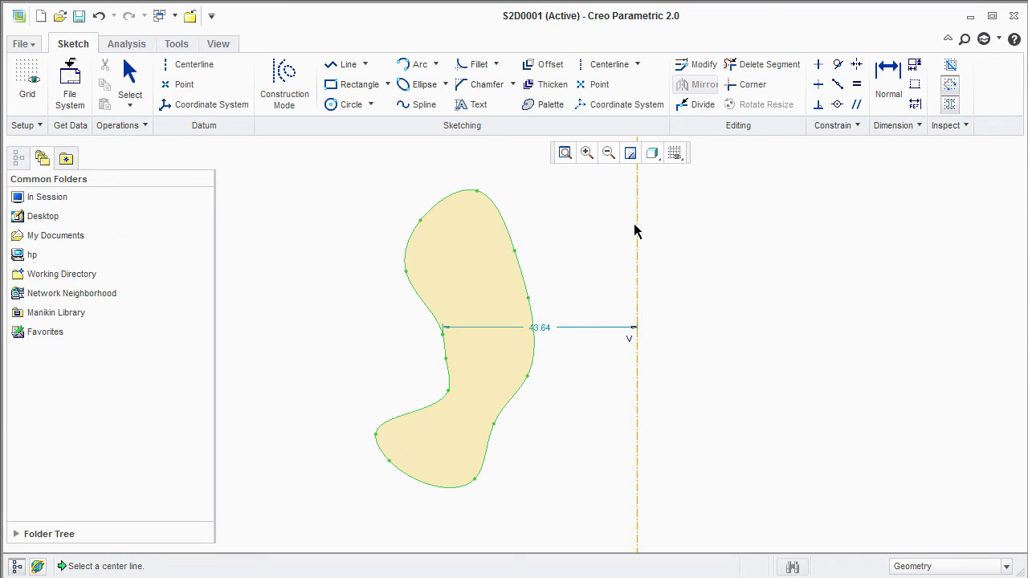
mouse_move(637, 237)
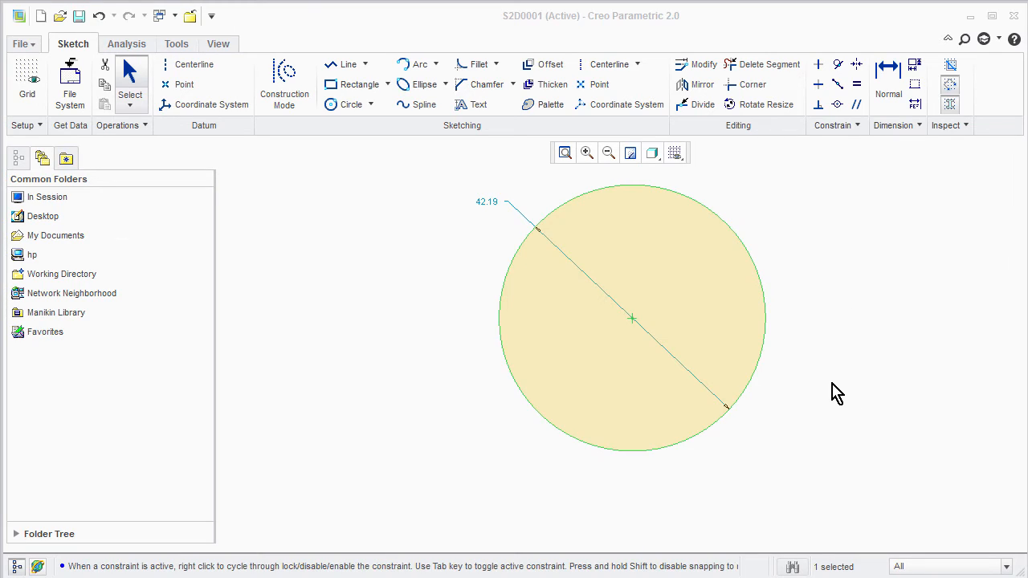
mouse_move(828, 338)
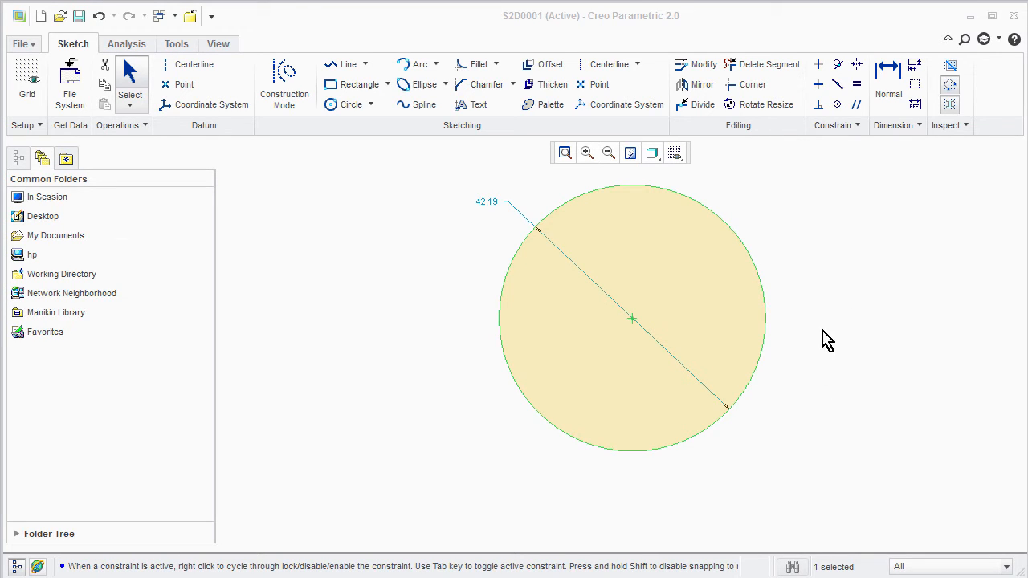
mouse_move(783, 83)
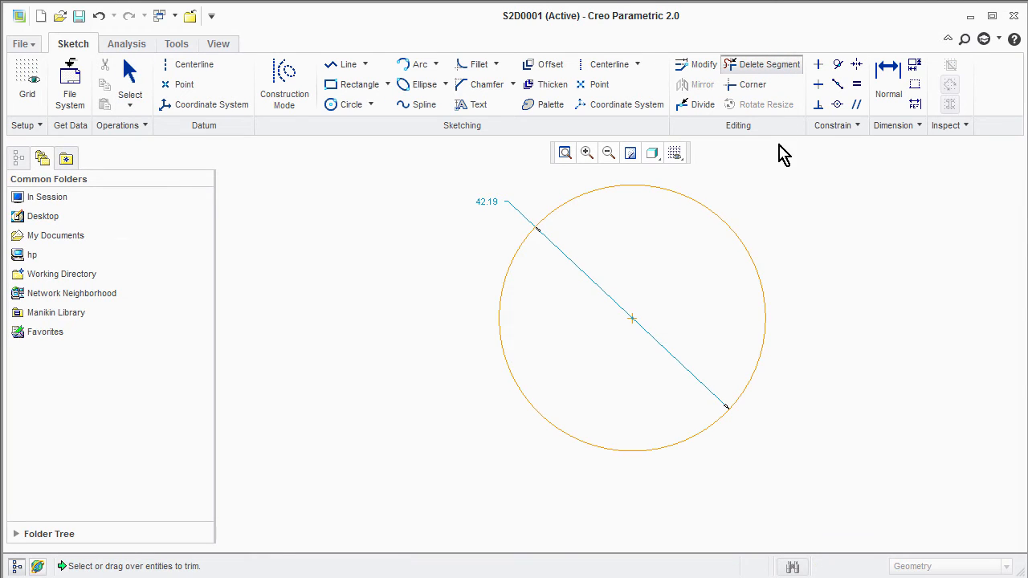
Start Delete Segment to trim pieces of the 42.19 circle
click(754, 265)
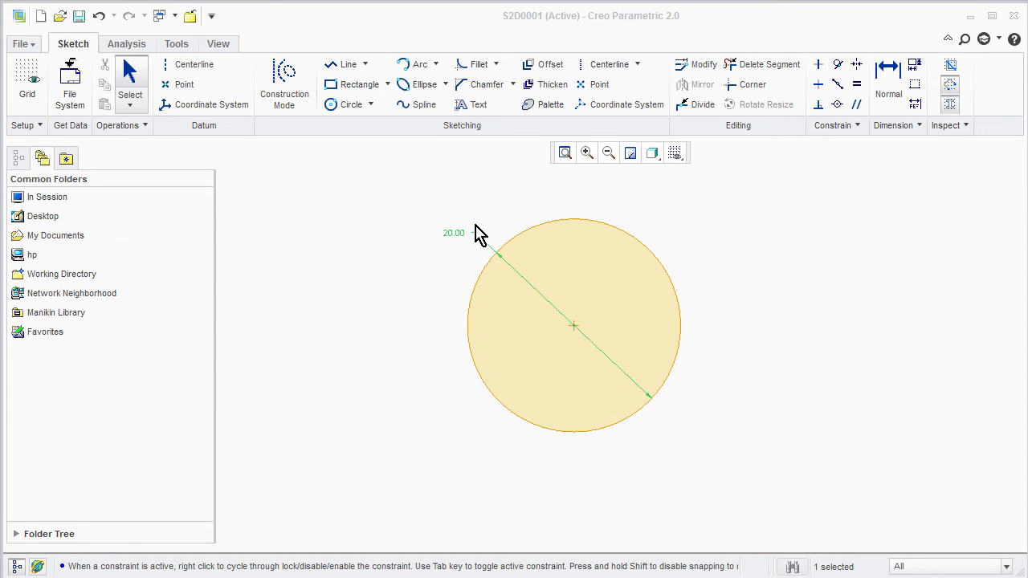
mouse_move(695, 105)
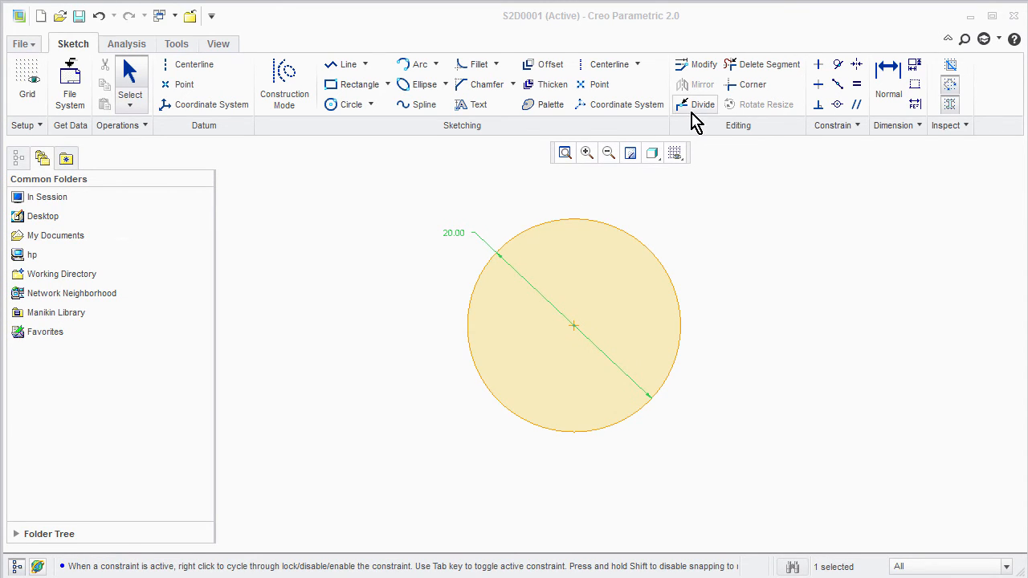
Divide the 20.00 circle into segments and delete its upper arc, leaving an open arc
click(703, 103)
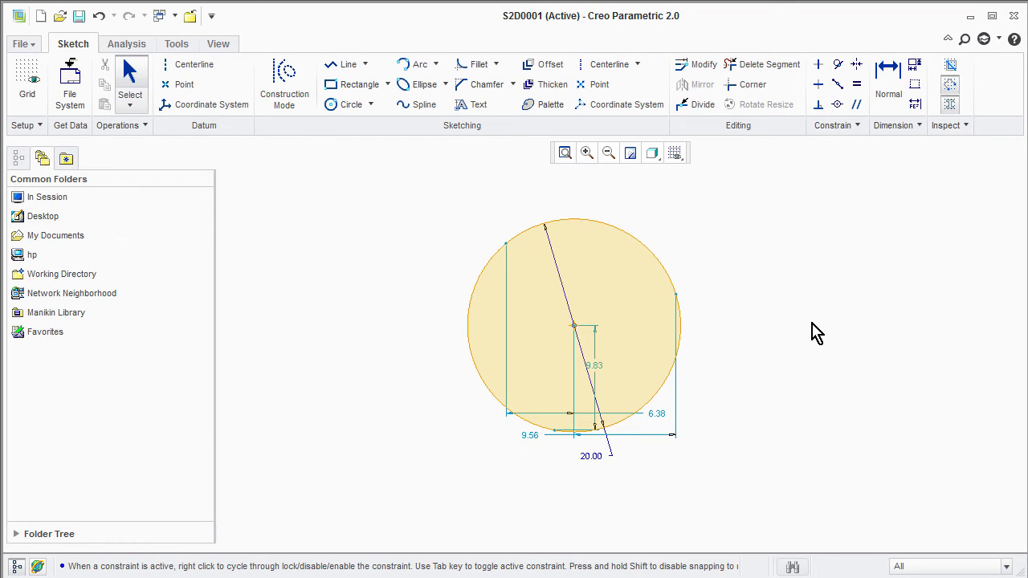
click(768, 64)
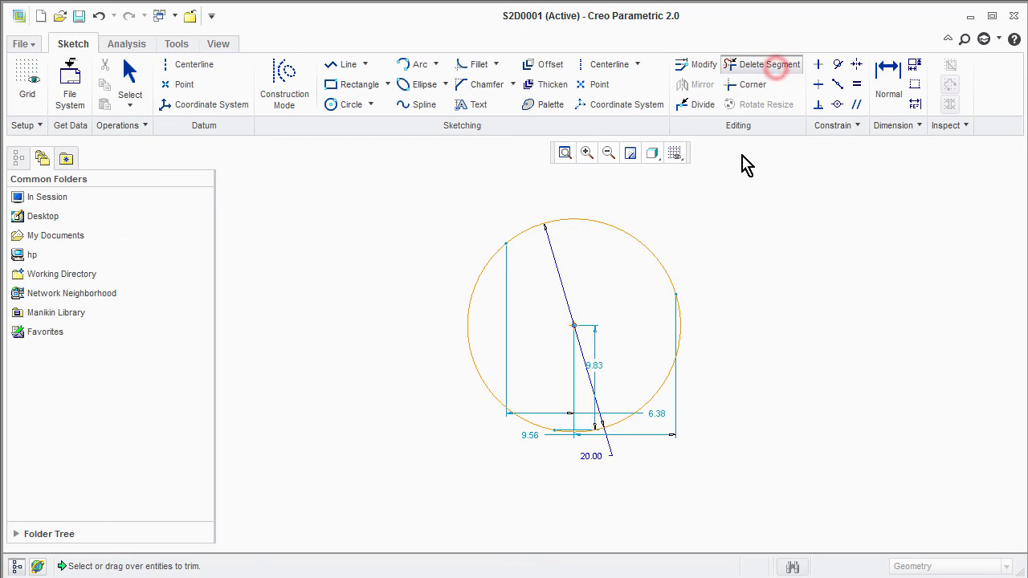
mouse_move(640, 241)
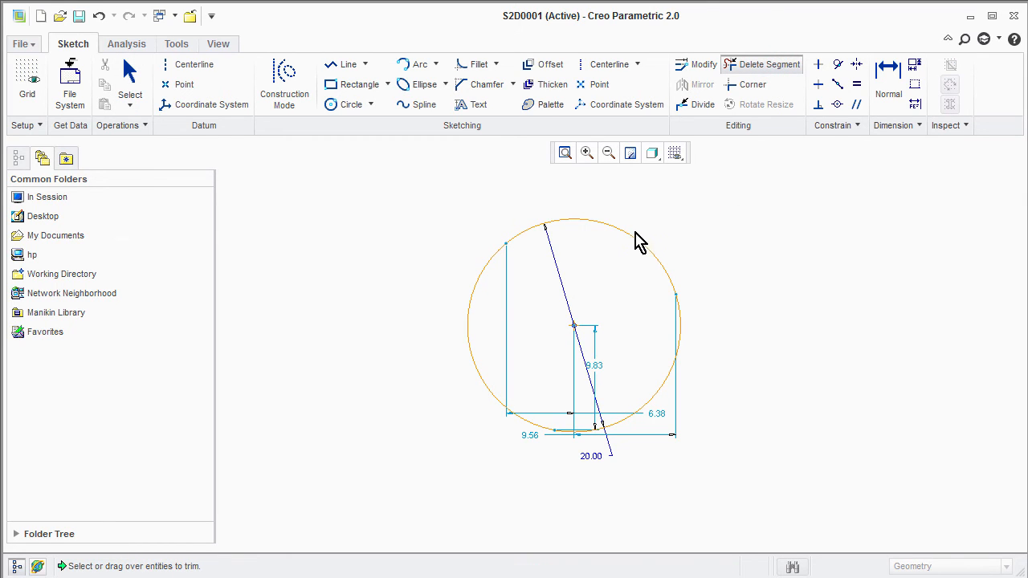
click(640, 242)
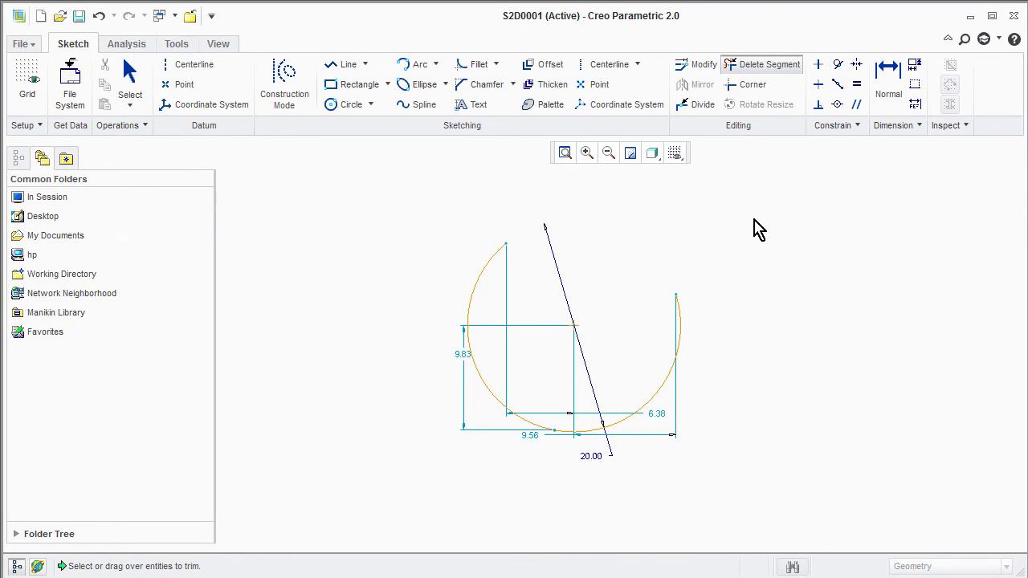
click(753, 84)
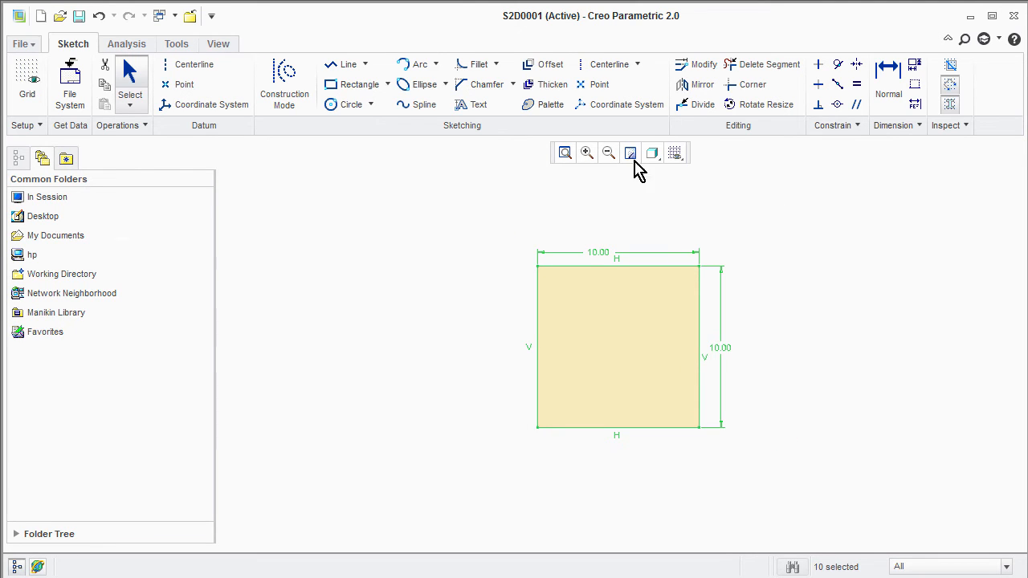
Rotate-resize the 10.00 square by scale 2 and angle 45, then refit the view
click(766, 104)
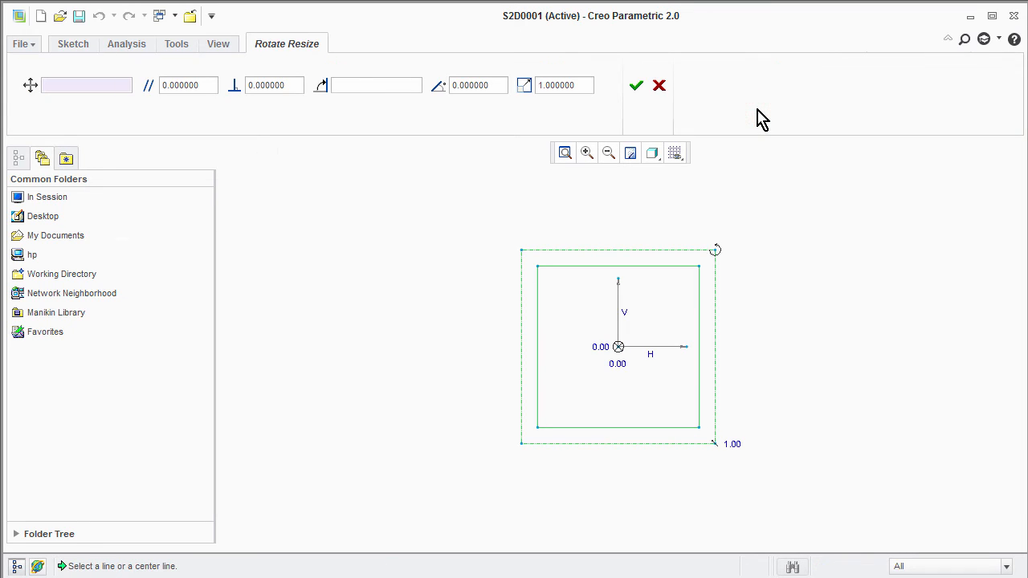
mouse_move(597, 111)
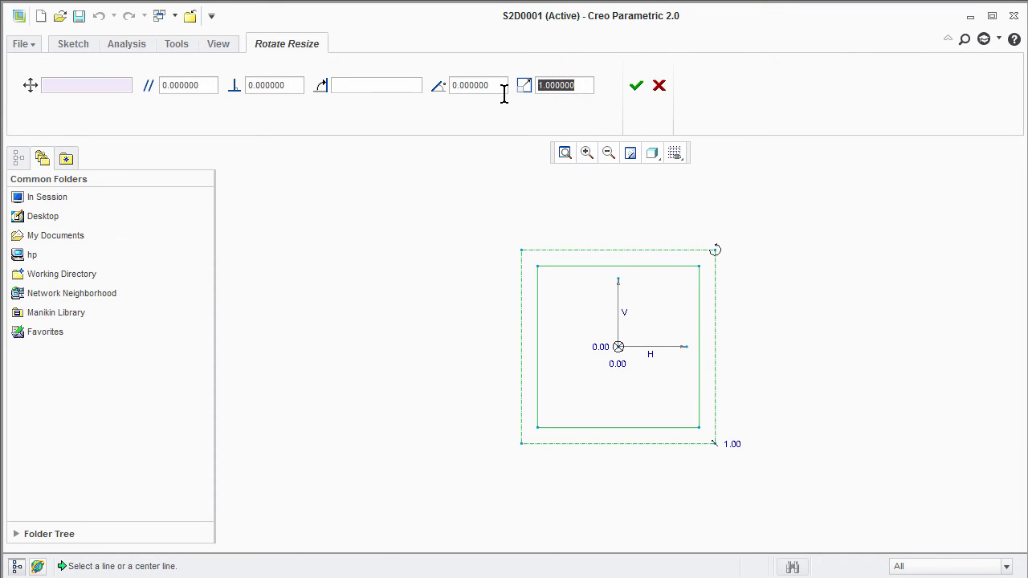
text(2.000000)
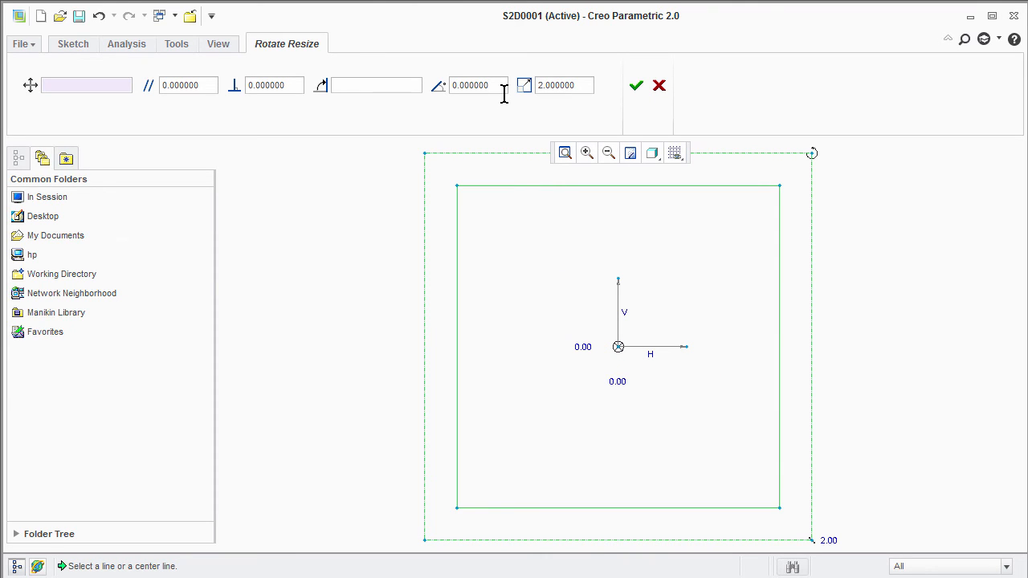
click(478, 85)
text(45.000000)
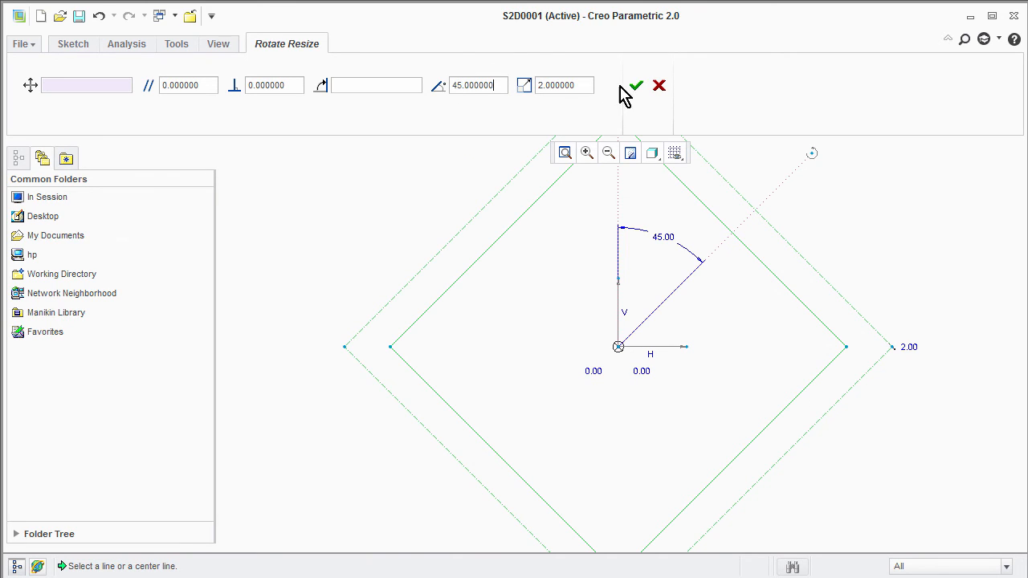
click(636, 85)
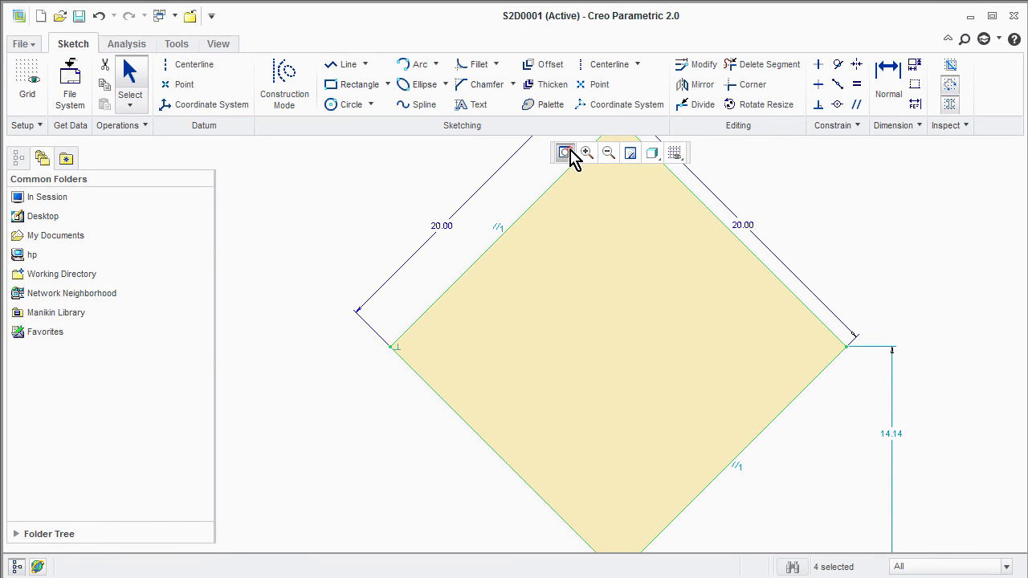
click(564, 153)
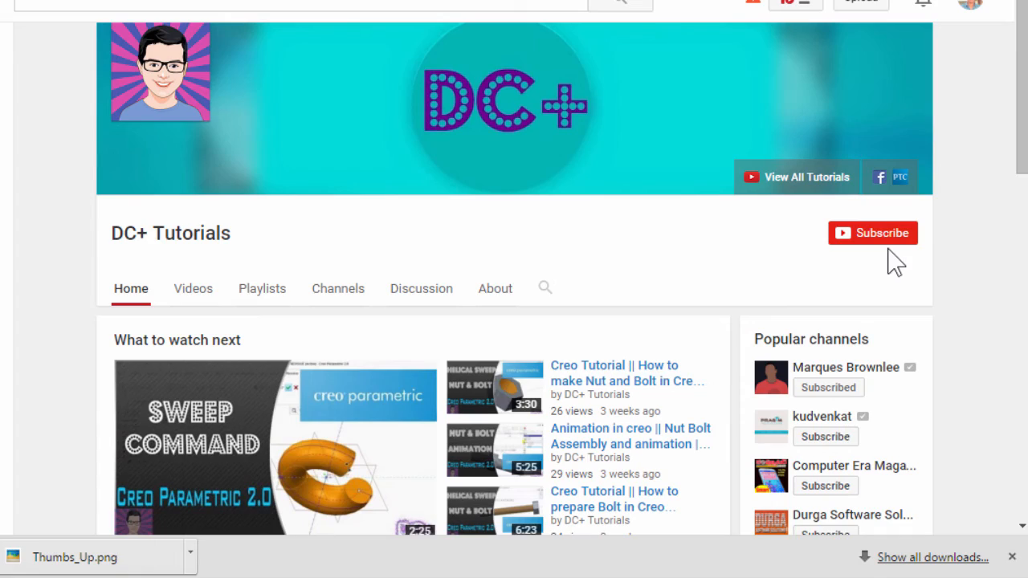
Subscribe to DC+ Tutorials and bring up its notification preferences
click(873, 233)
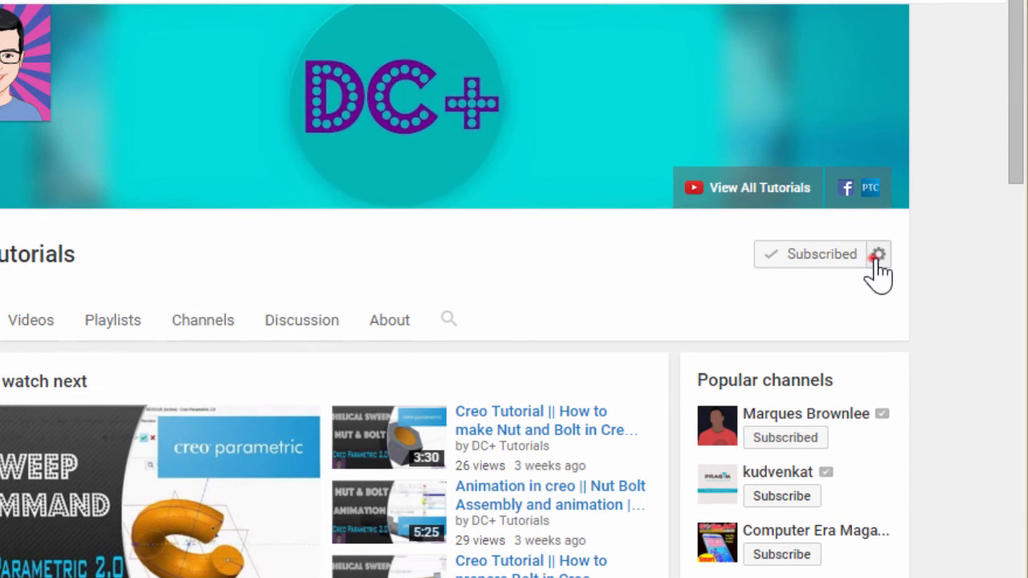
click(878, 253)
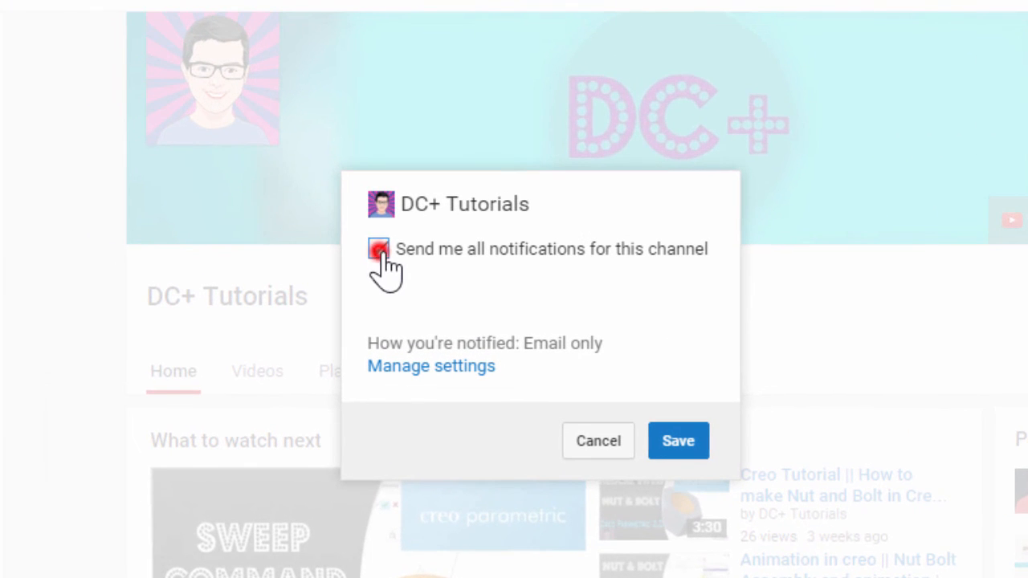